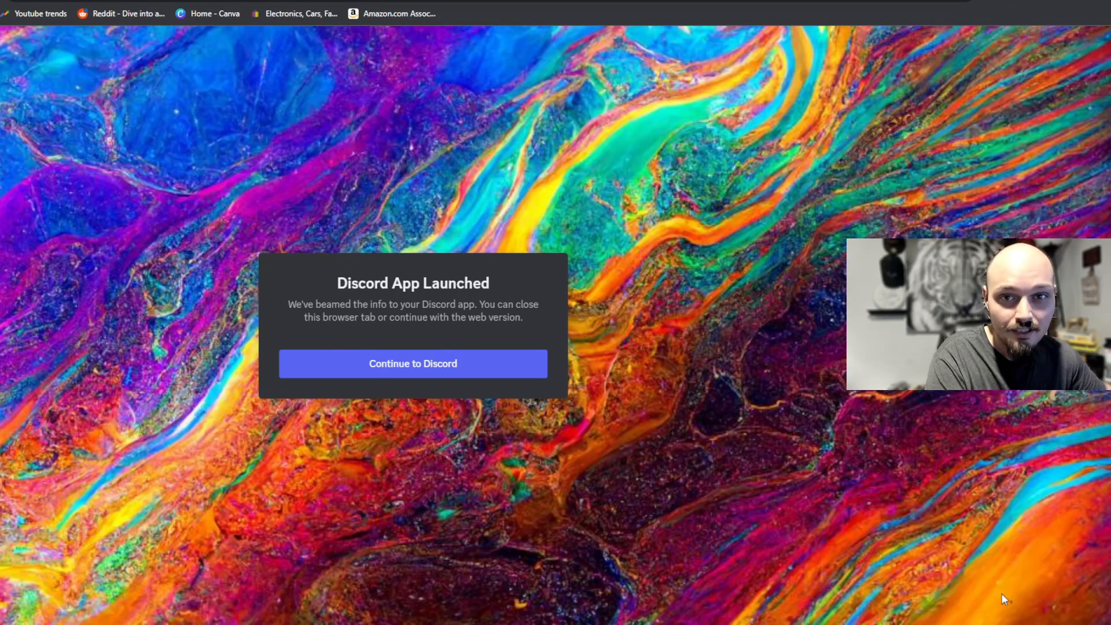
Continue from the browser launch page into the Discord app's Midjourney server.
left_click(412, 363)
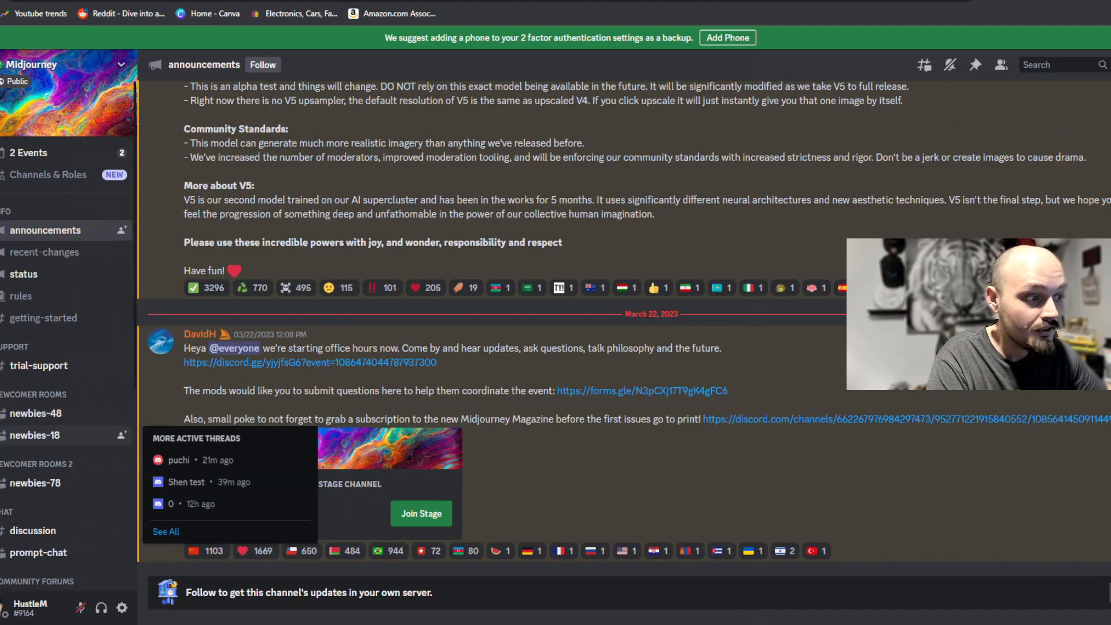
In newbies-18, submit /imagine 'Technology merging into humanity, hyper realistic, 4k, ray tracing, --ar 16:9'.
left_click(36, 434)
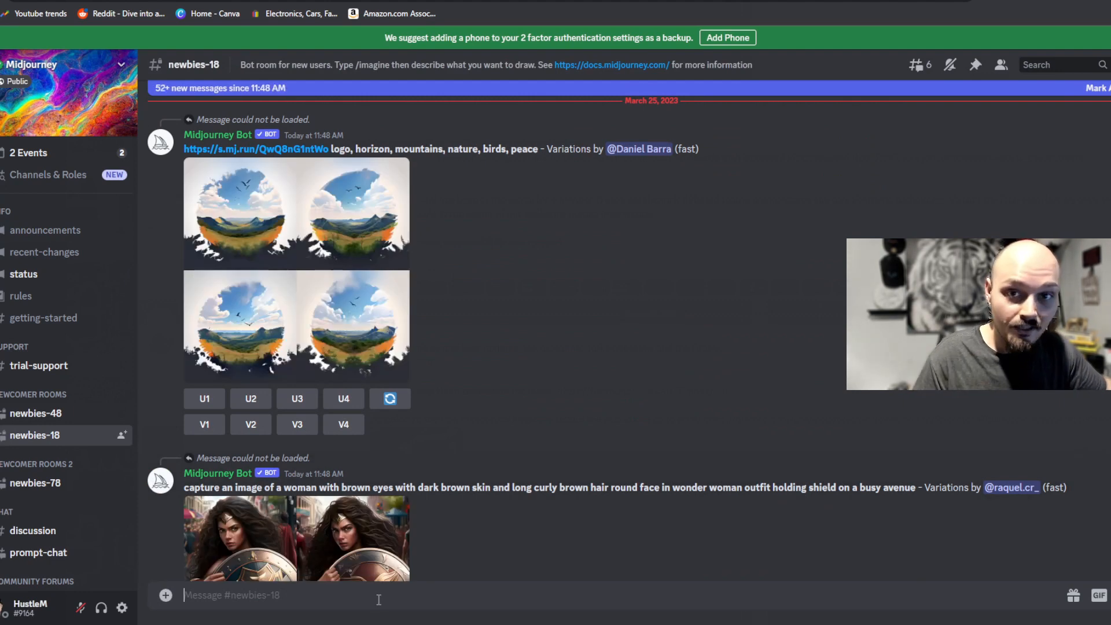
type("/")
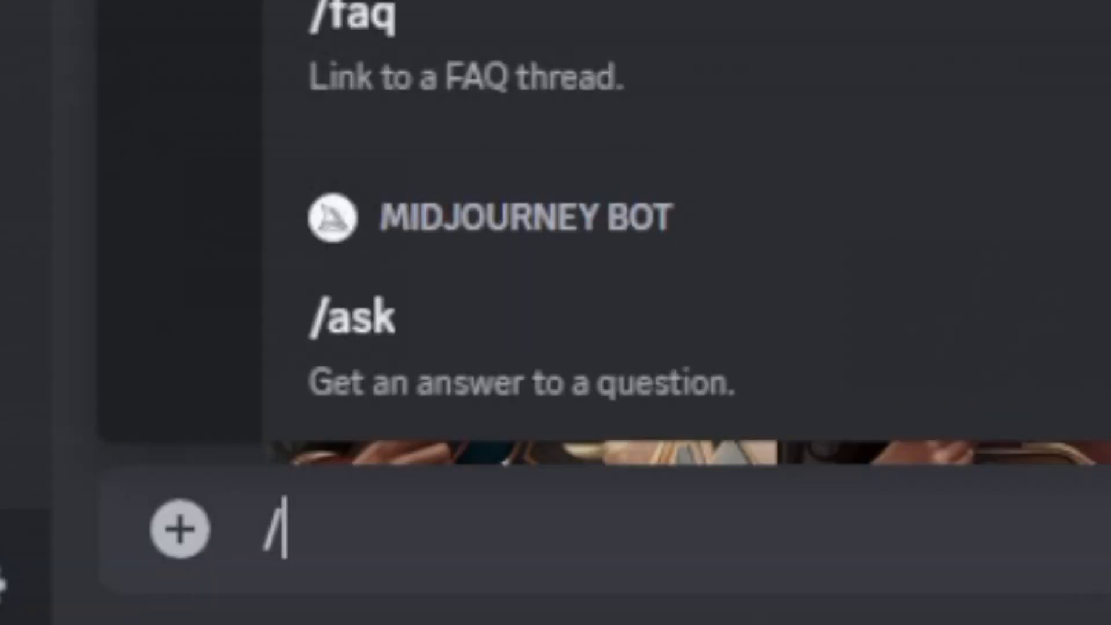
type("imgaine")
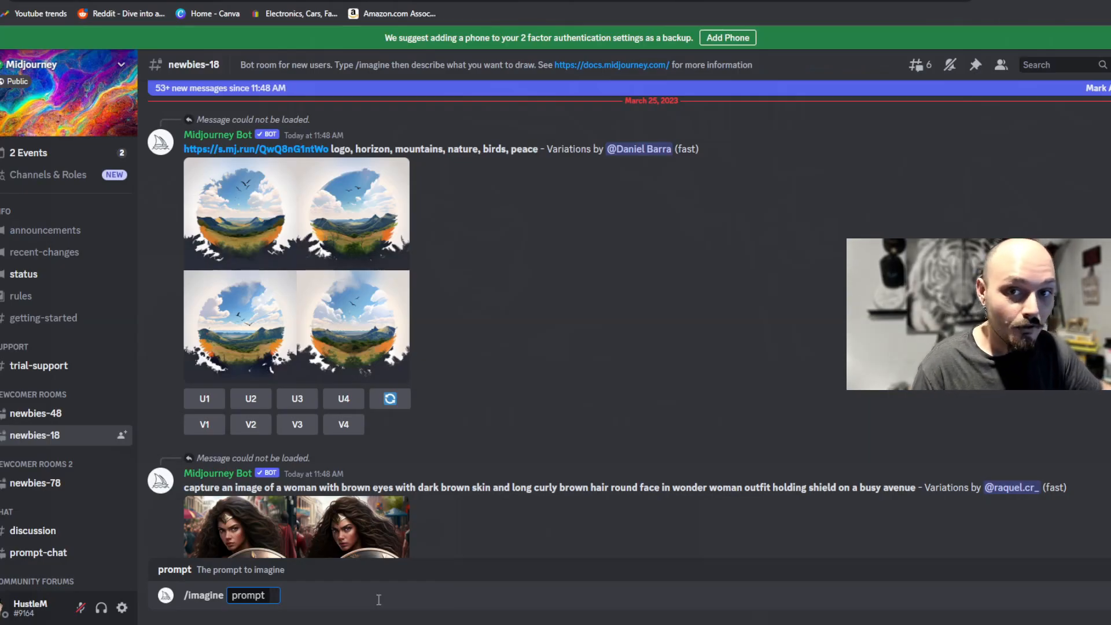
type("Technology merging into humanity, hyper realistic, 4k, ray tracing, --ar 16:9")
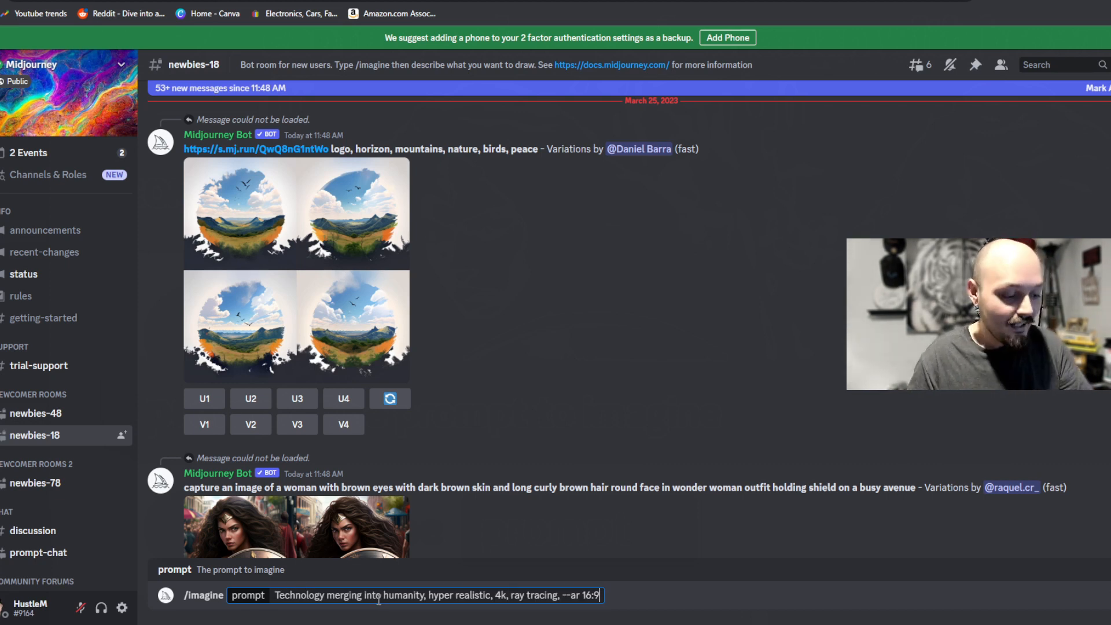
key("Return")
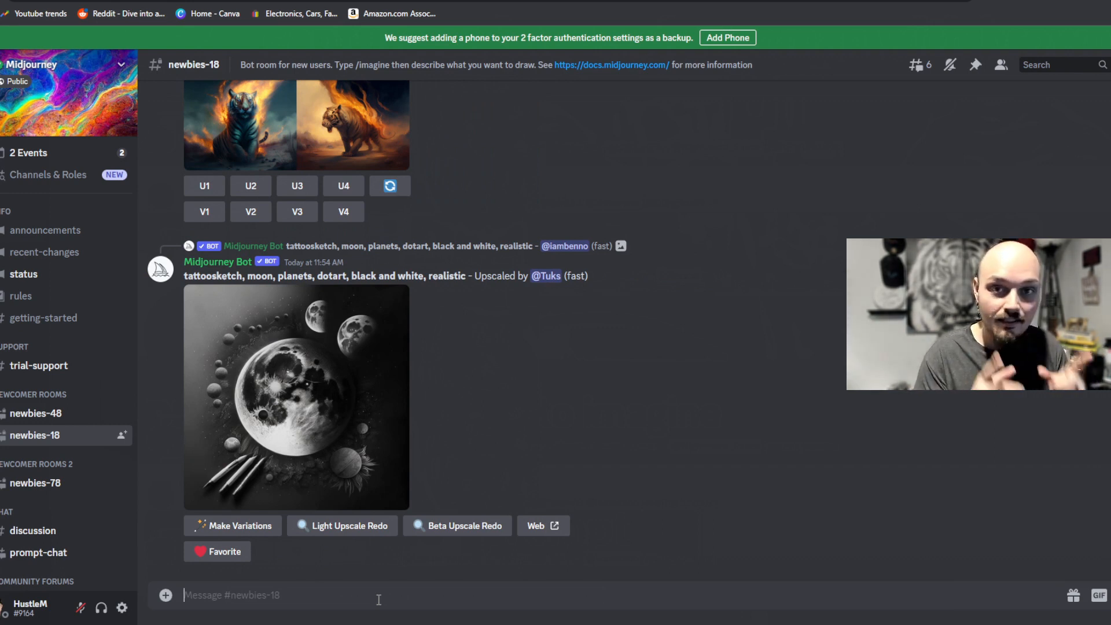
Scroll the newbies-18 channel to bring the bot's finished four-image grid into view.
scroll("down", 3)
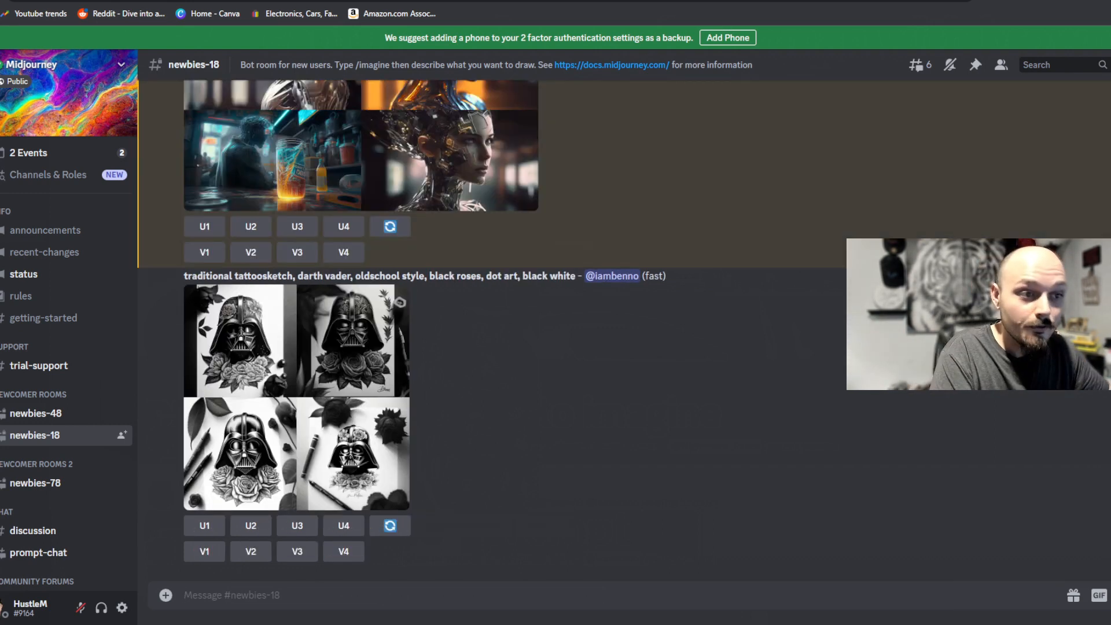
scroll("up", 3)
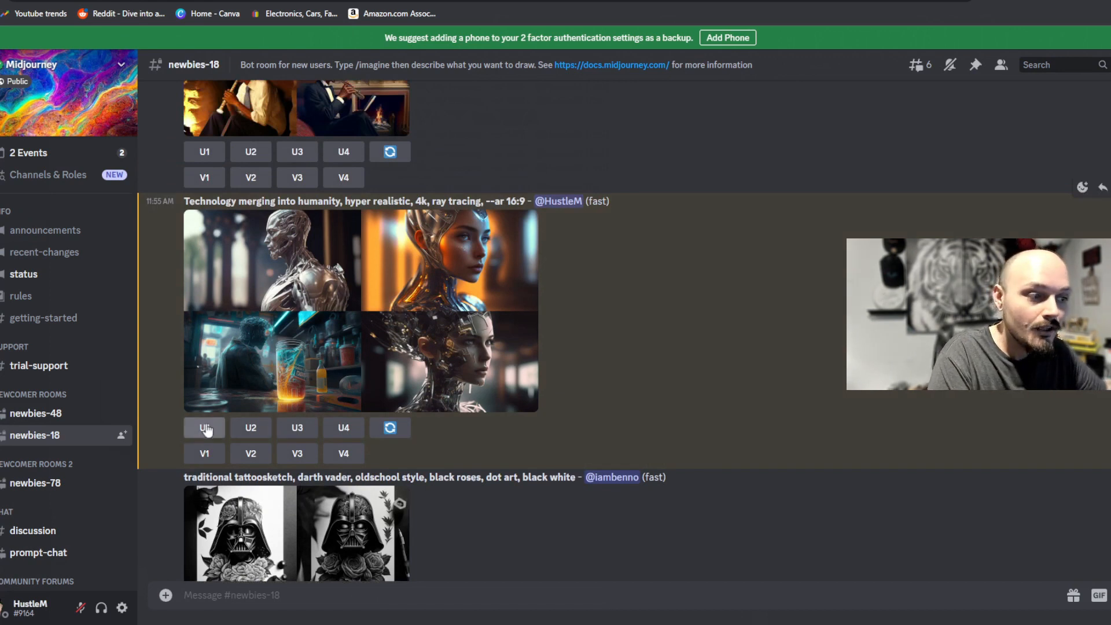
mouse_move(389, 427)
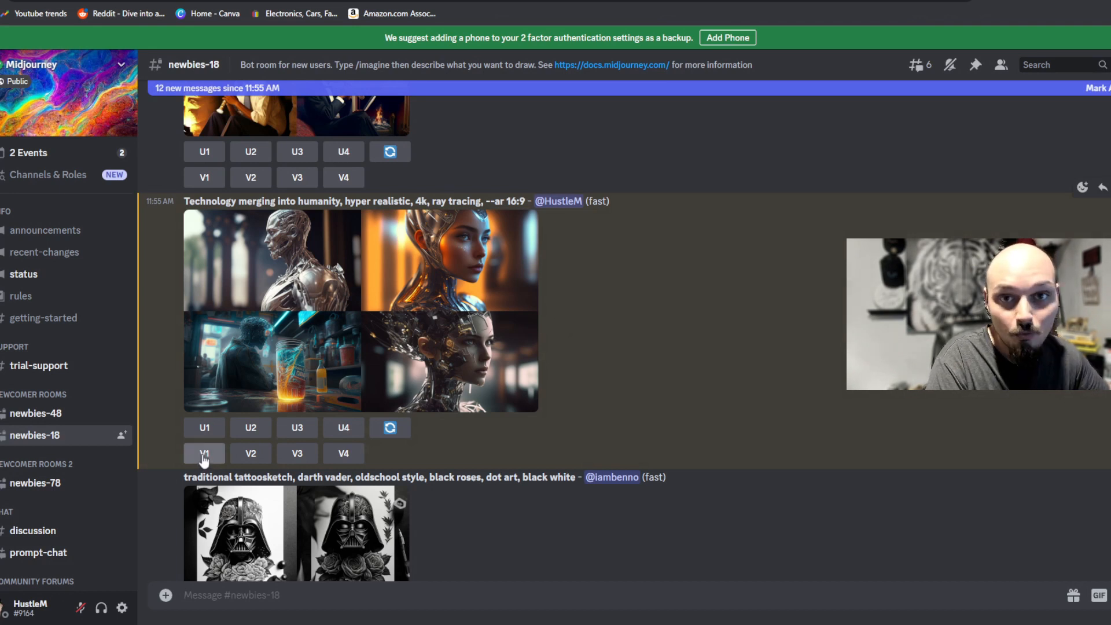
mouse_move(250, 454)
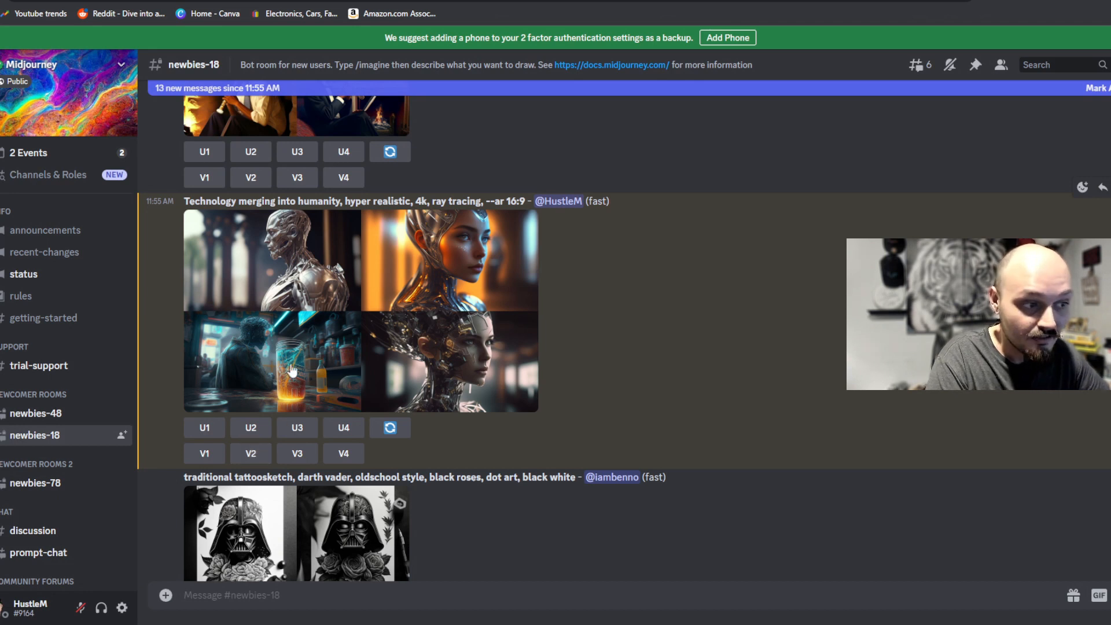
left_click(271, 361)
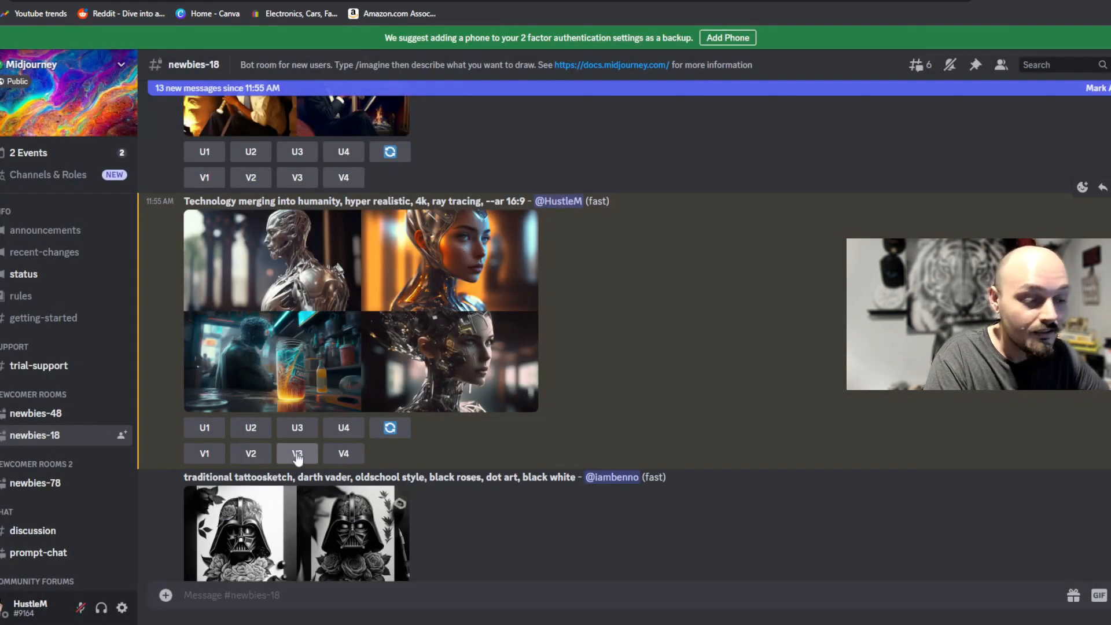
left_click(297, 453)
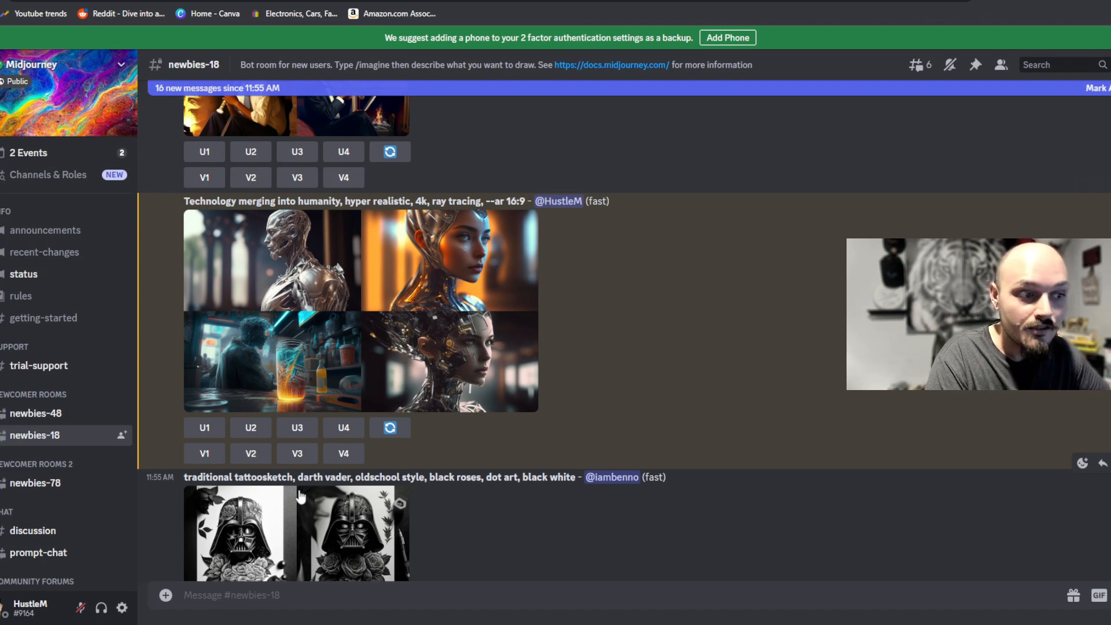
left_click(298, 454)
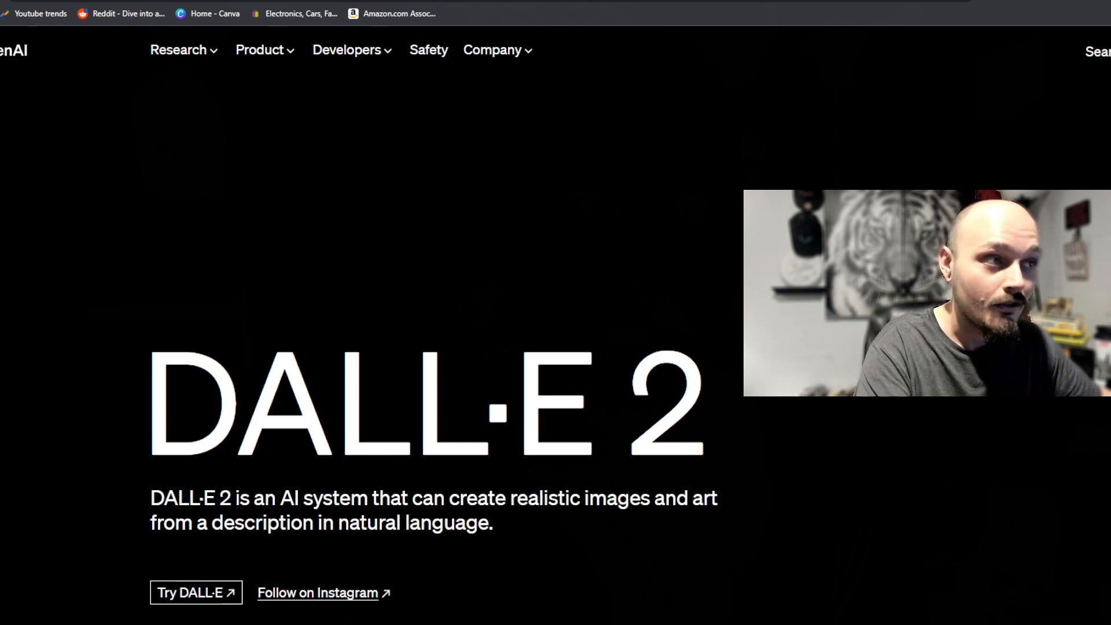
Launch the DALL·E image generator via 'Try DALL·E' on the product page.
scroll("down", 3)
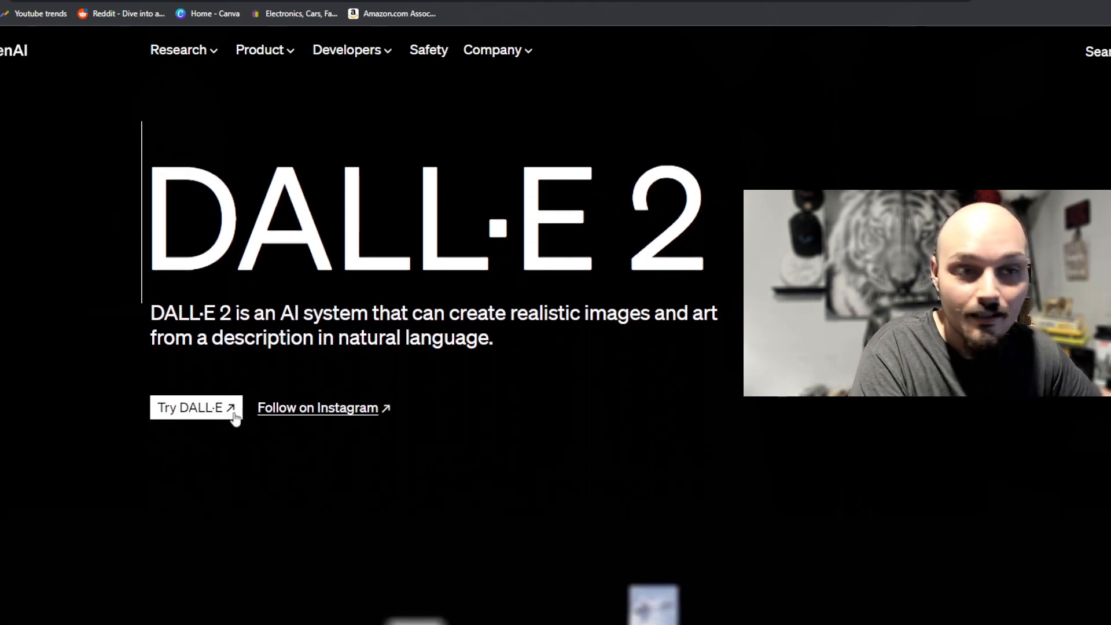
left_click(189, 408)
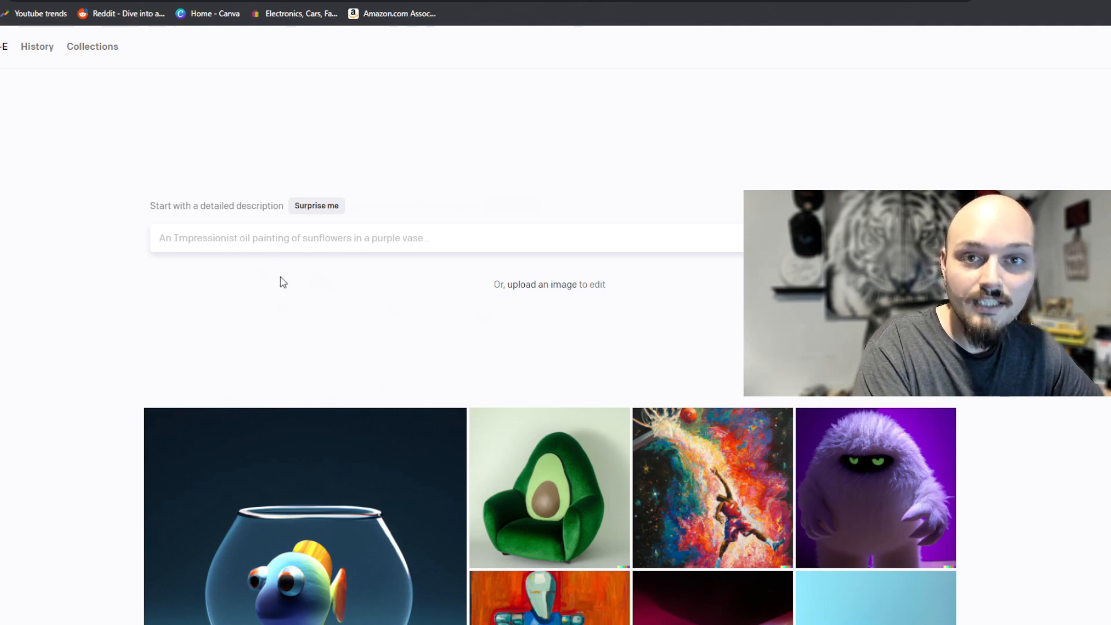
Generate 'Technology merging into humanity, hyper realistic, 4k, ray tracing, --ar 16:9', retrying after the overload error.
type("Technology merging into humanity, hyper realistic, 4k, ray tracing, --ar 16:9")
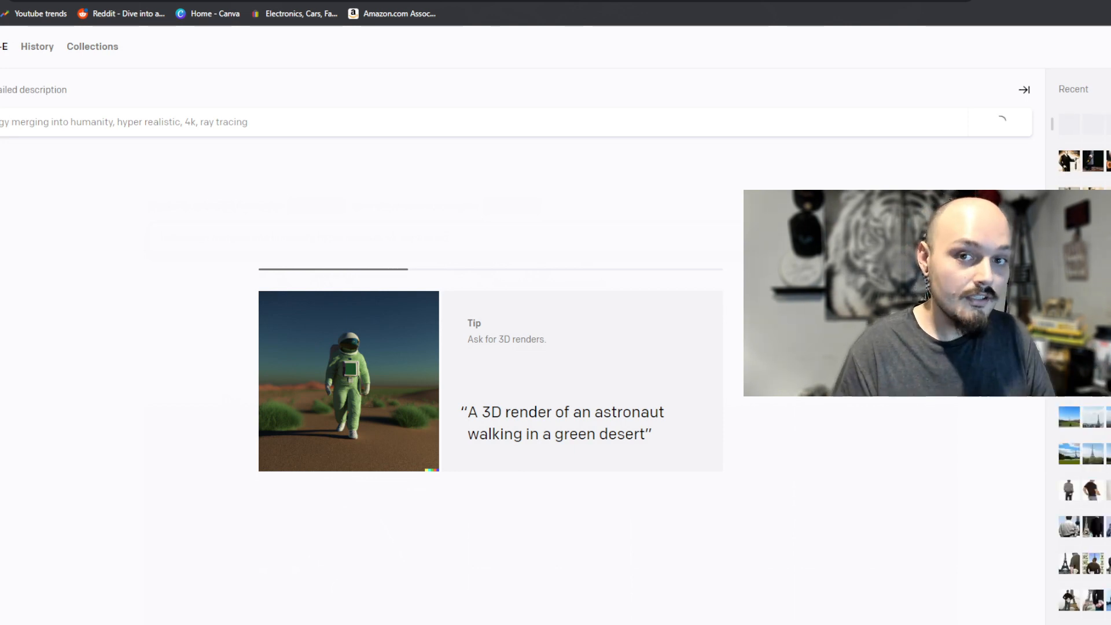
left_click(999, 121)
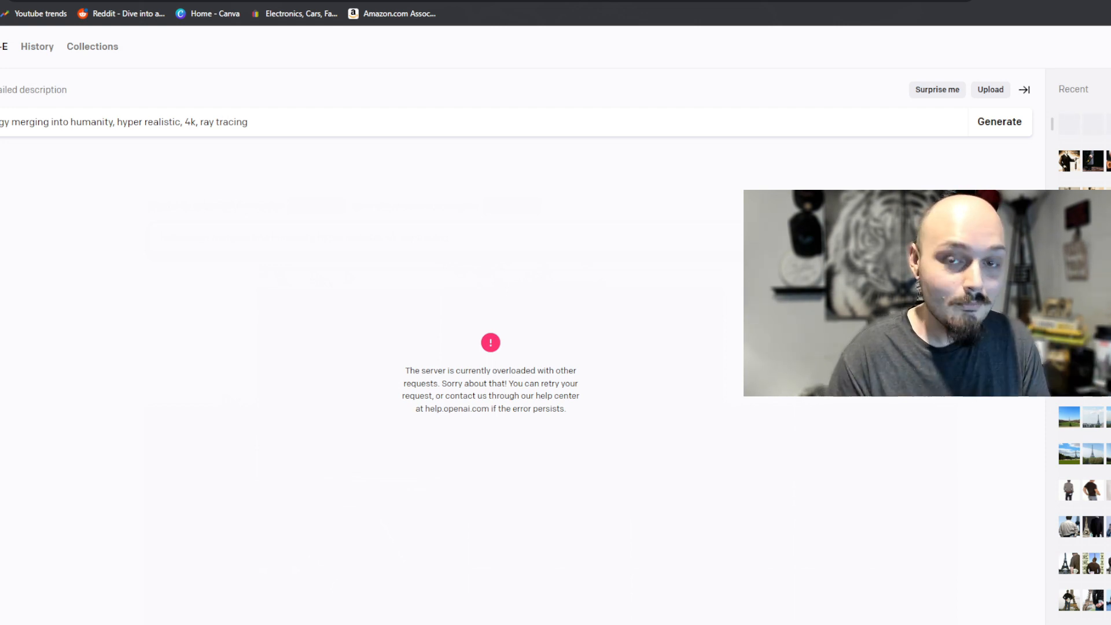
left_click(999, 122)
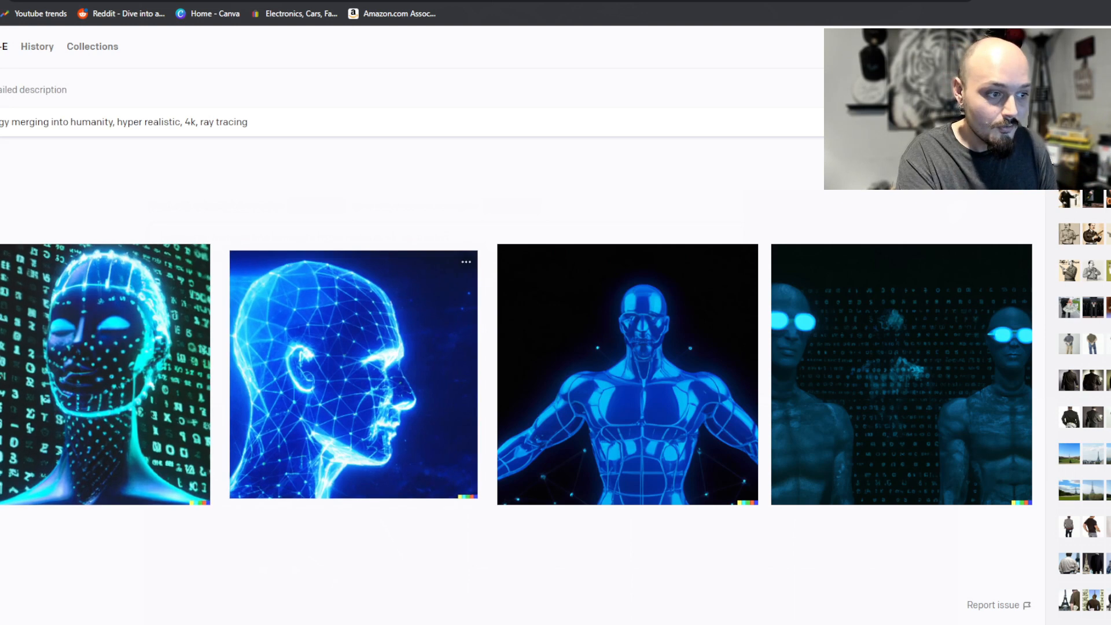
Bring up the Quick actions menu for the blue wireframe head image.
left_click(465, 262)
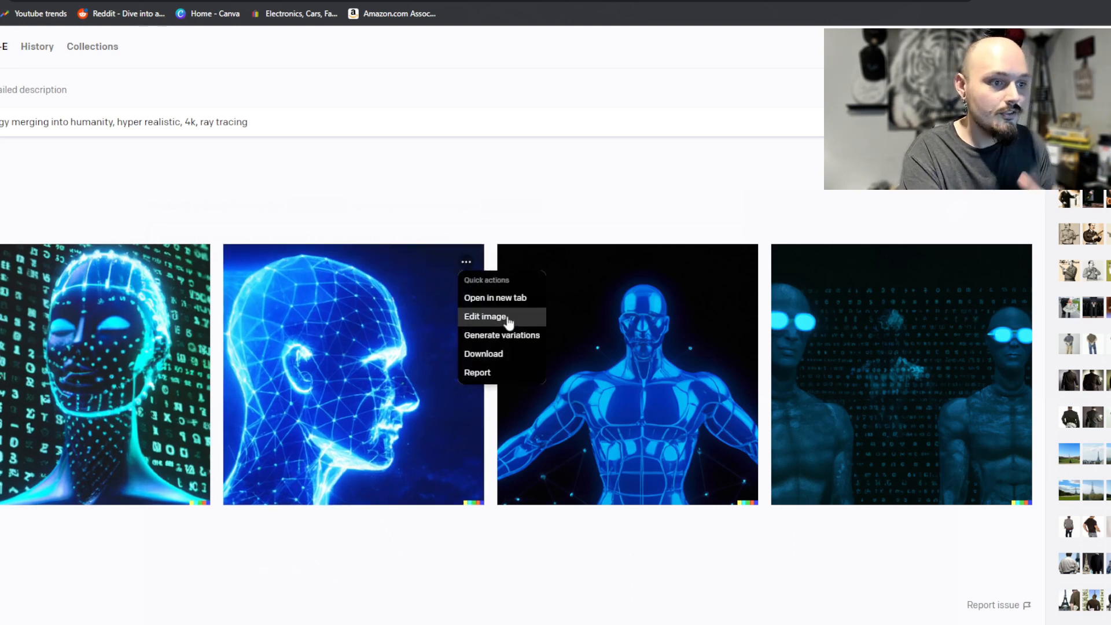
mouse_move(501, 336)
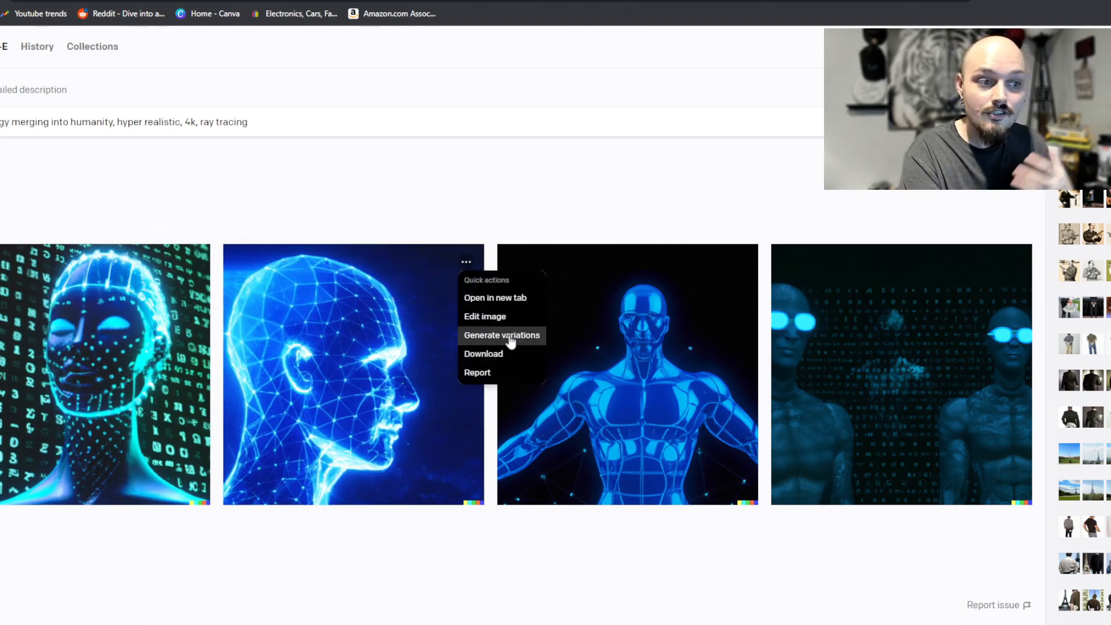
mouse_move(510, 361)
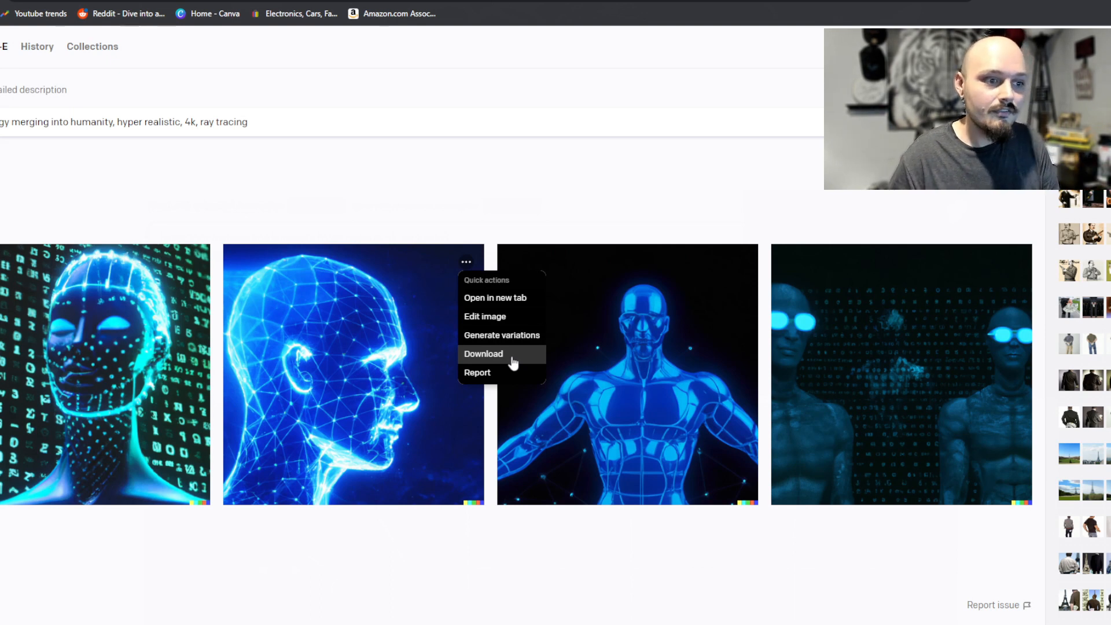
mouse_move(510, 320)
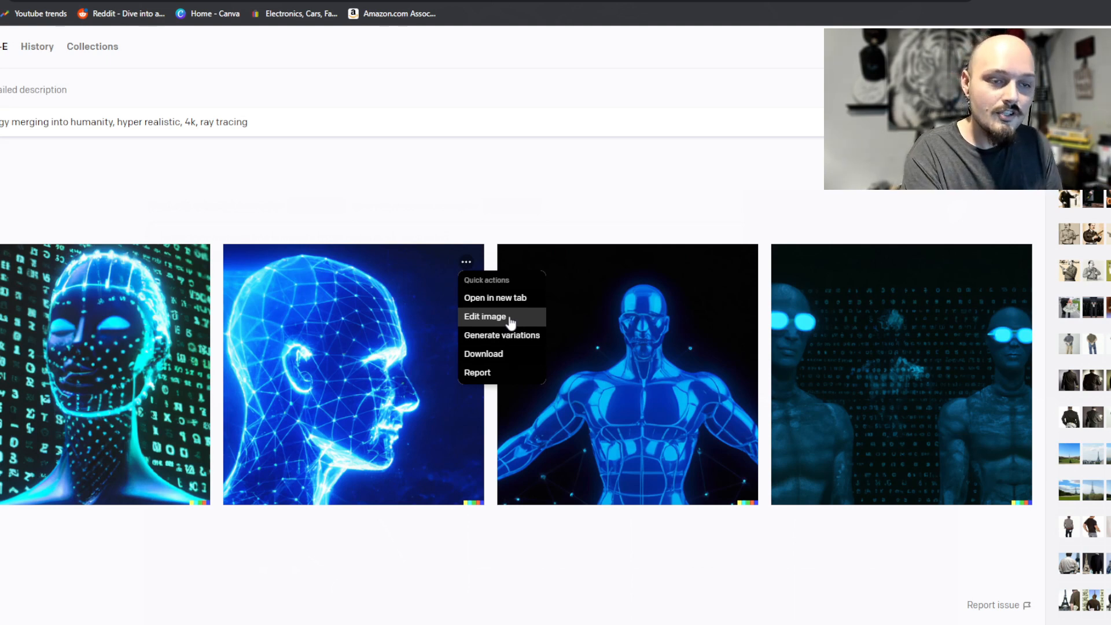
mouse_move(501, 336)
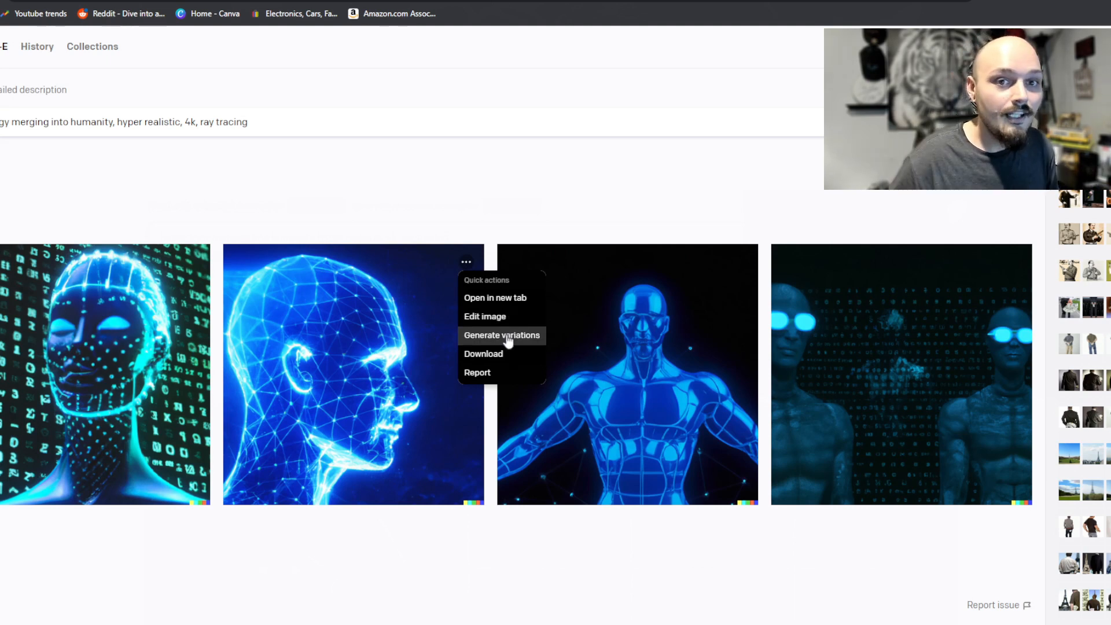